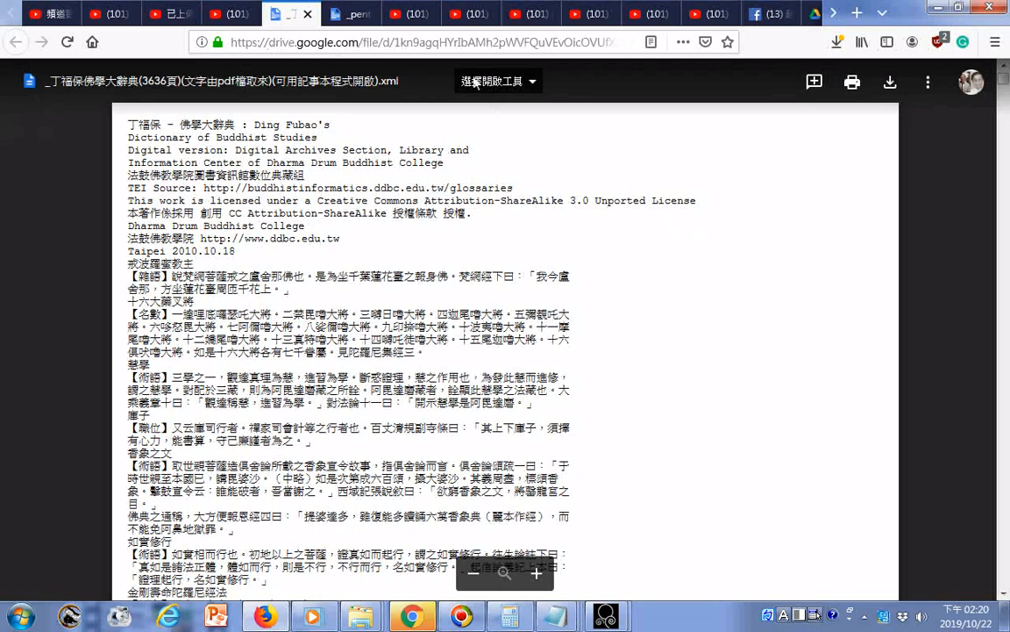
mouse_move(741, 539)
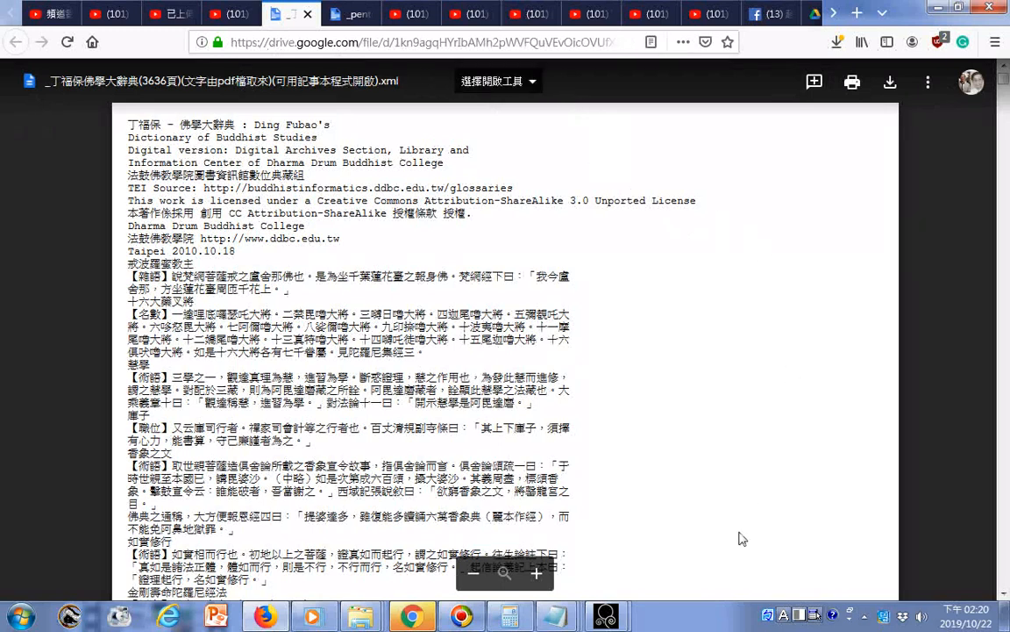
Scroll through the Ding Fubao dictionary XML preview, then switch to the Hopkins dictionary tab
scroll(down, 3)
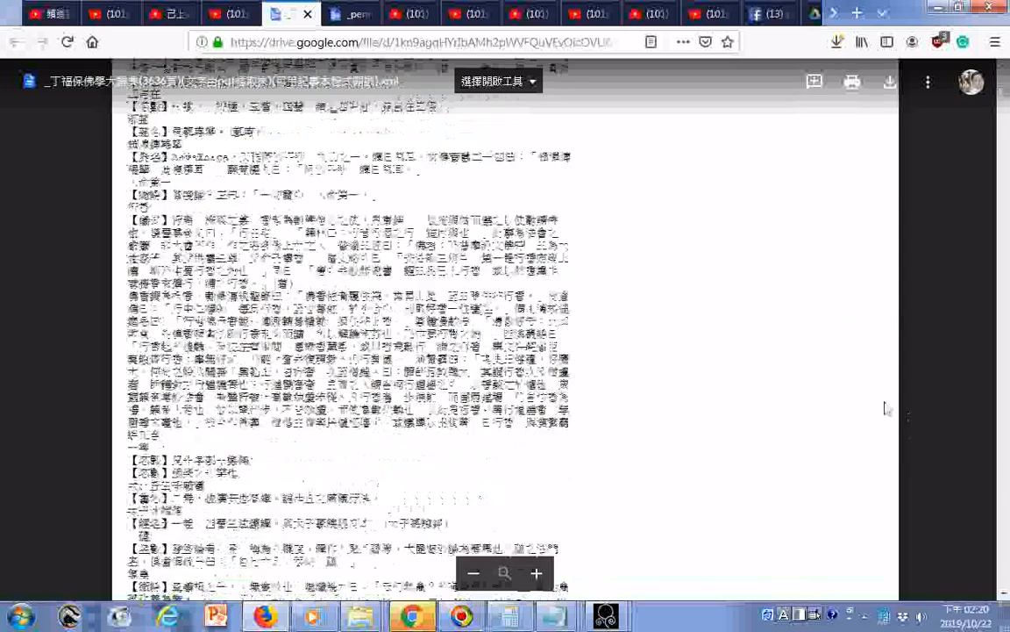
scroll(down, 3)
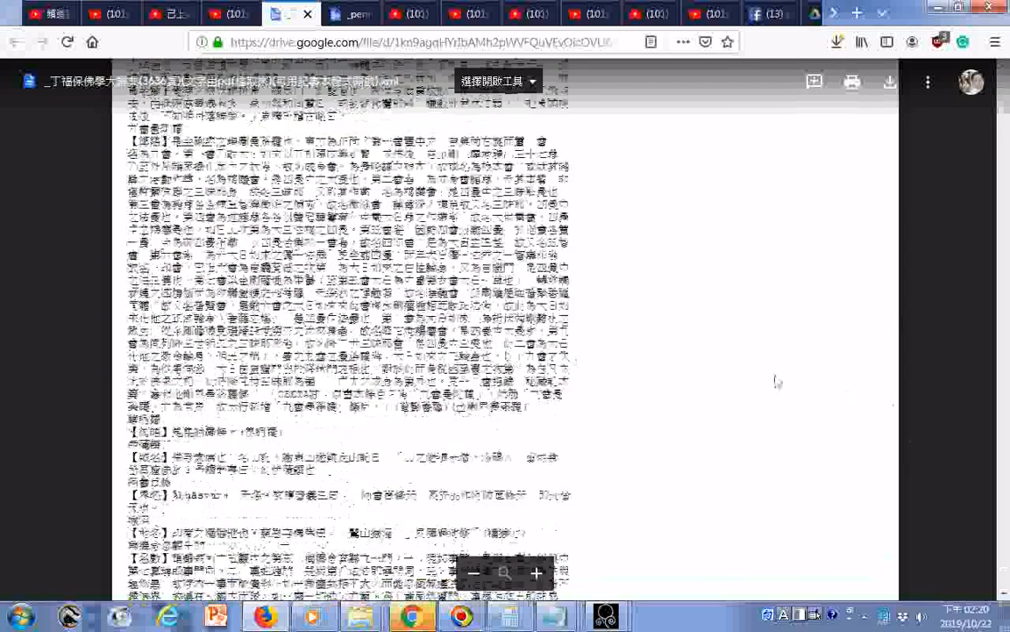
scroll(down, 3)
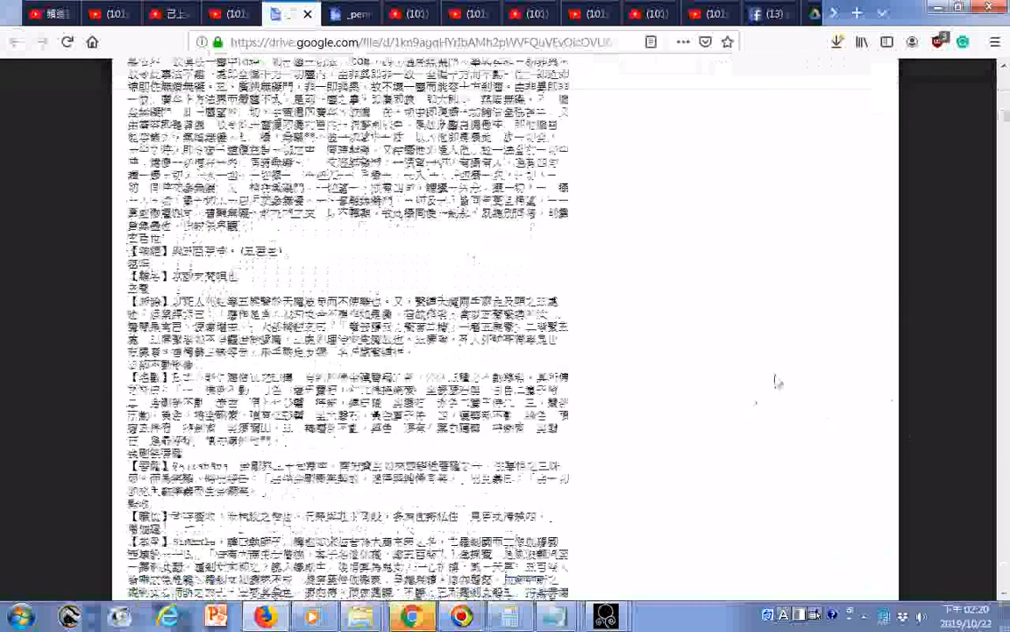
scroll(down, 3)
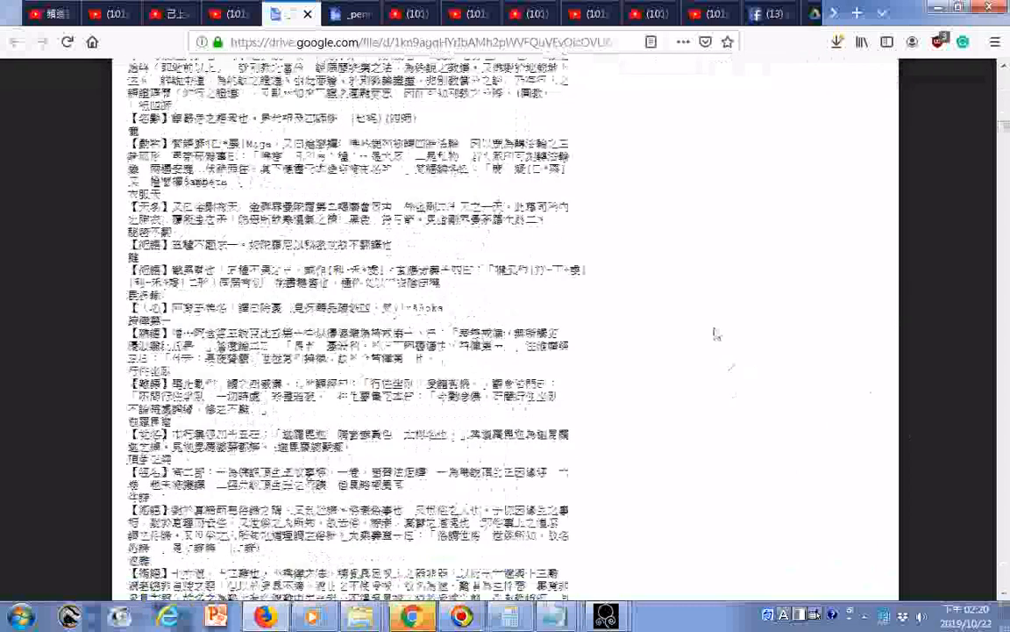
scroll(down, 3)
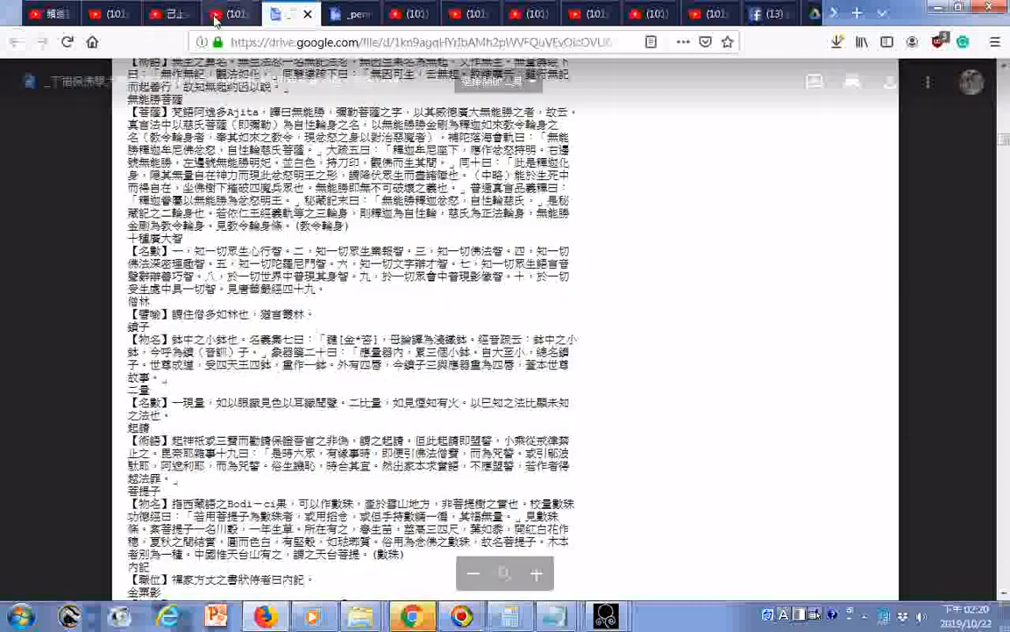
click(228, 13)
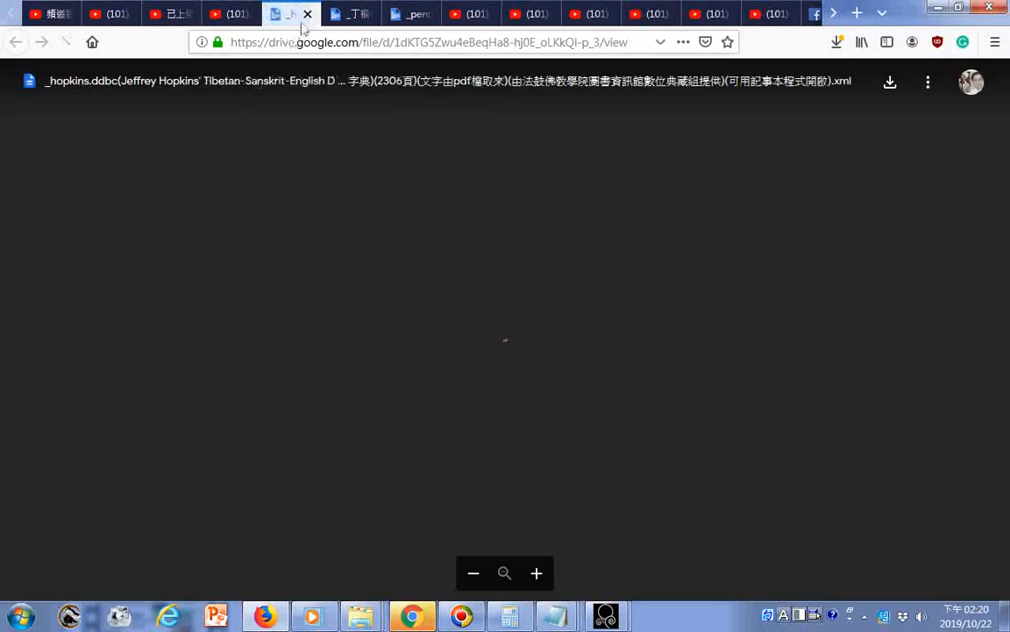
View the Hopkins dictionary preview and start saving the tibetan-dictionary 0.0.13 apk
click(67, 42)
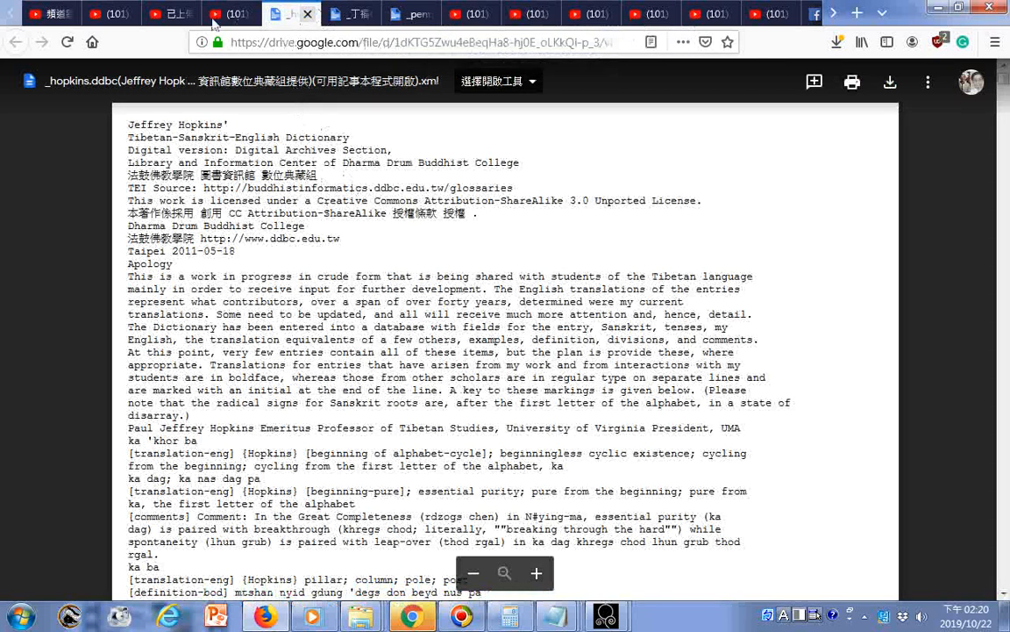
click(230, 13)
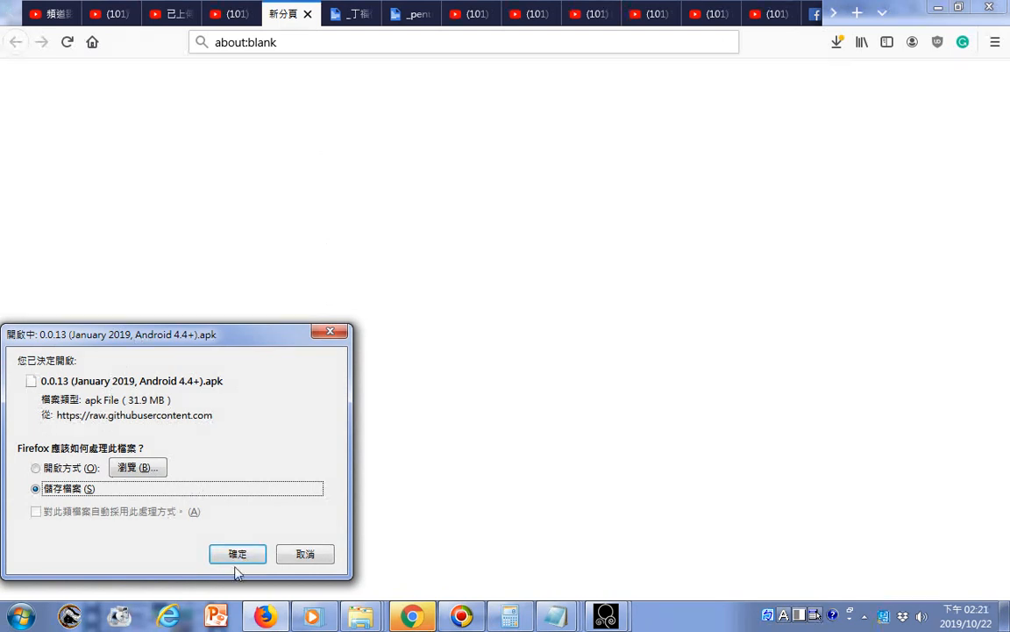
Confirm saving the Android apk file in the download dialog
click(237, 554)
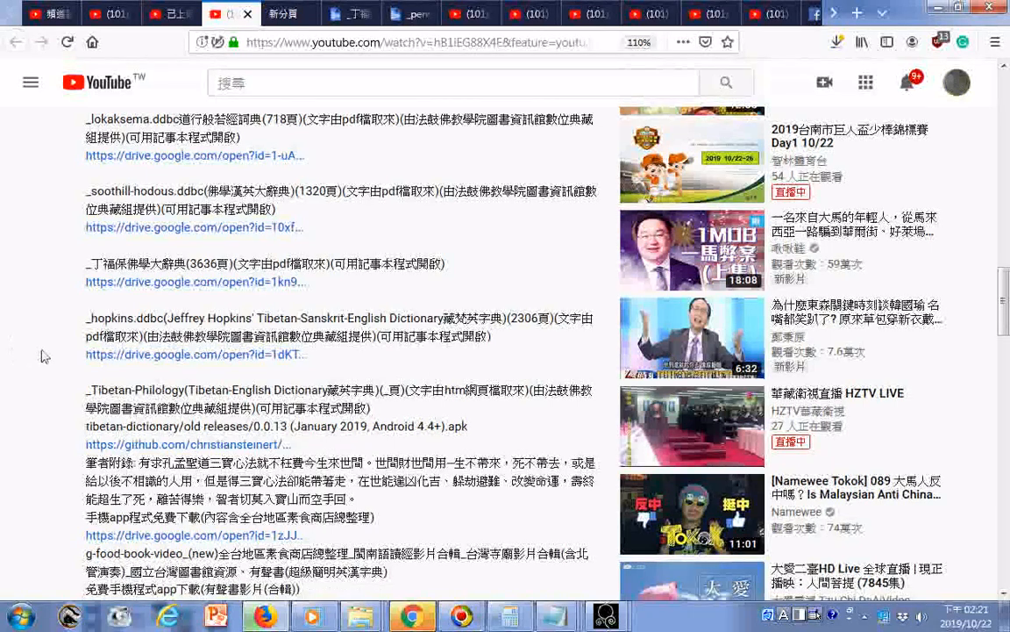
mouse_move(55, 362)
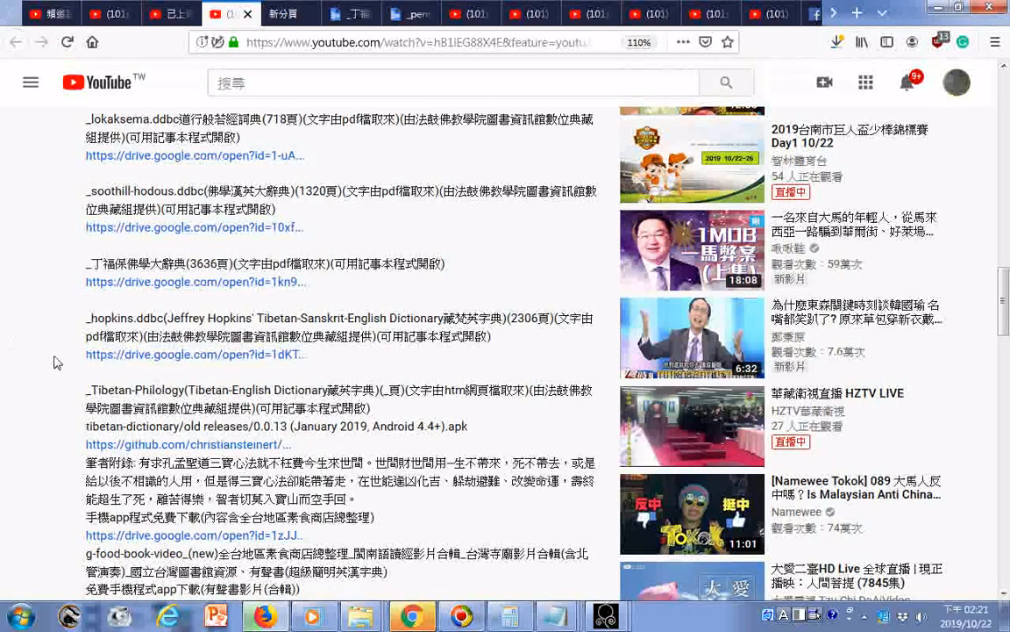
mouse_move(126, 399)
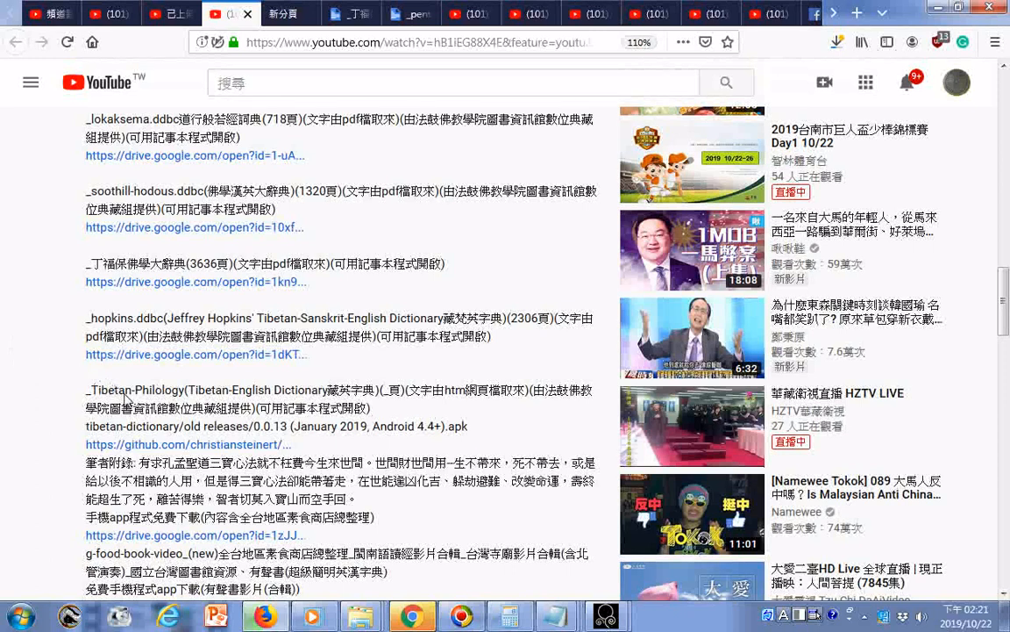
mouse_move(110, 431)
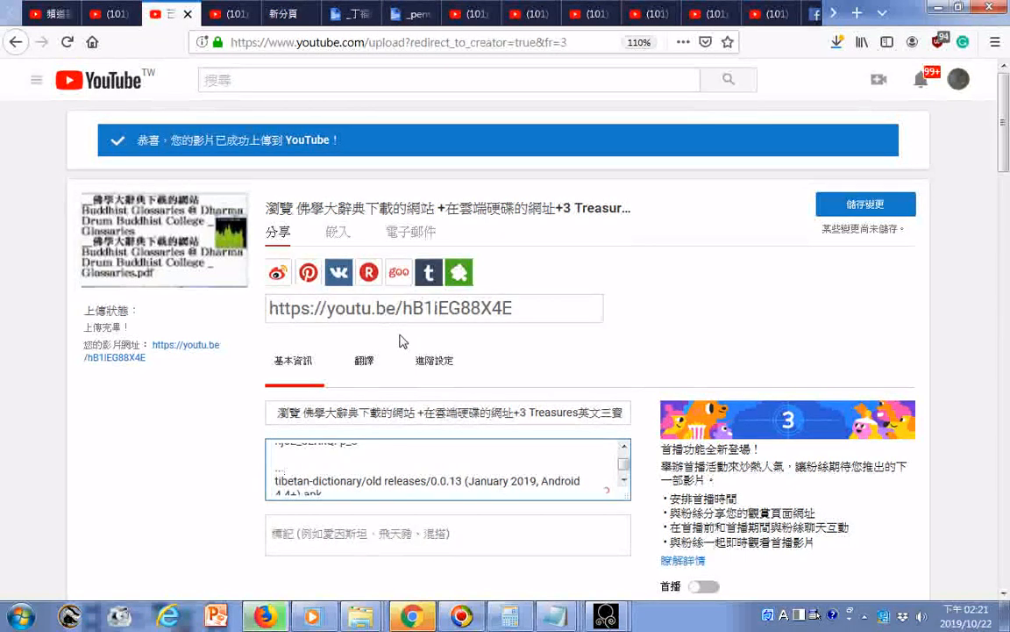
Insert '附錄:' before the tibetan-dictionary apk entry and save the description
click(865, 204)
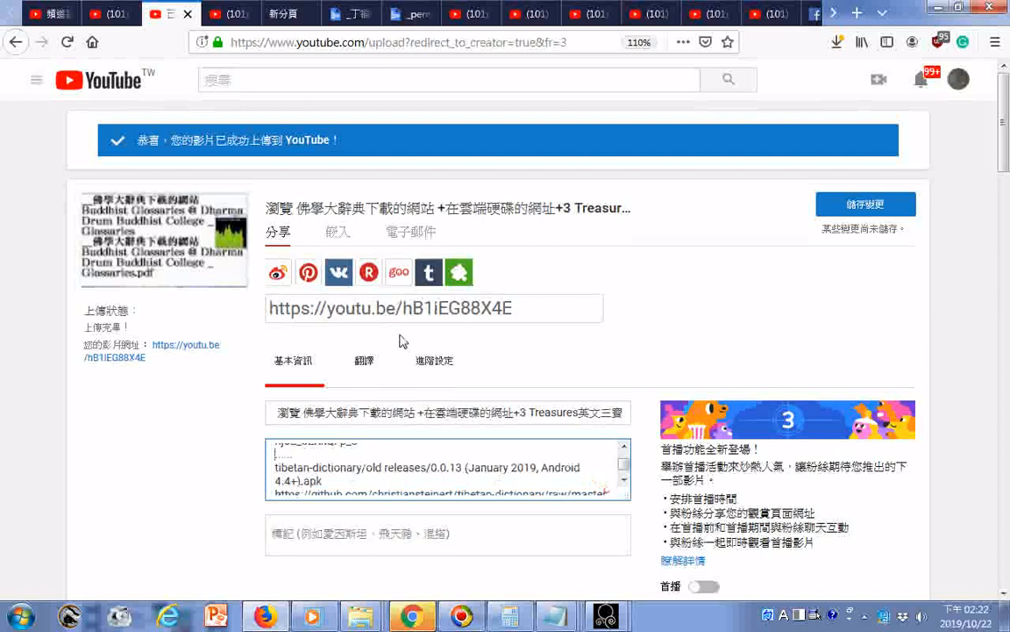
click(865, 203)
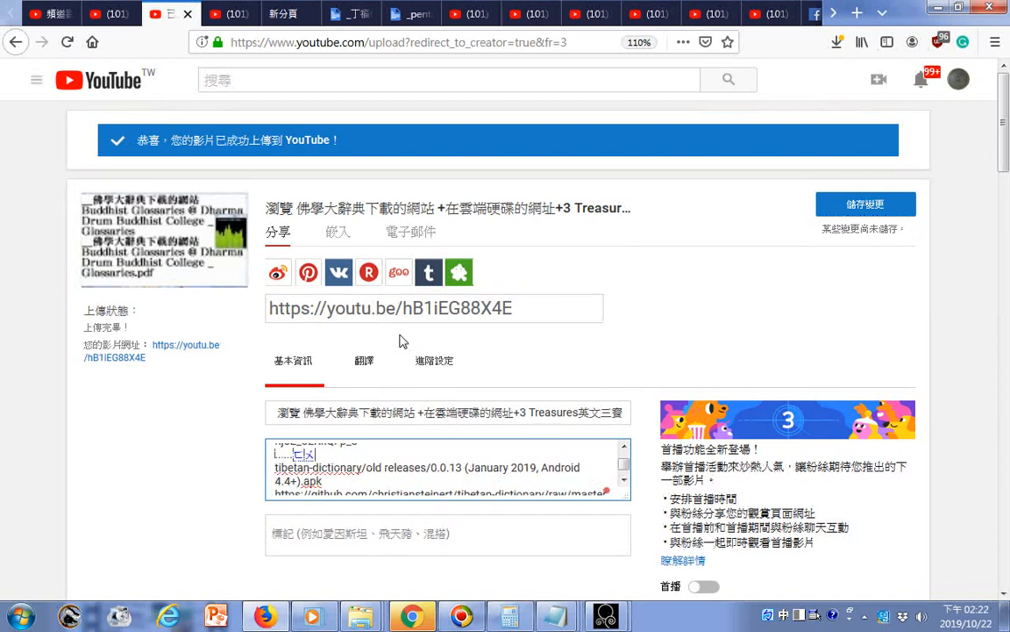
click(865, 204)
text(附錄)
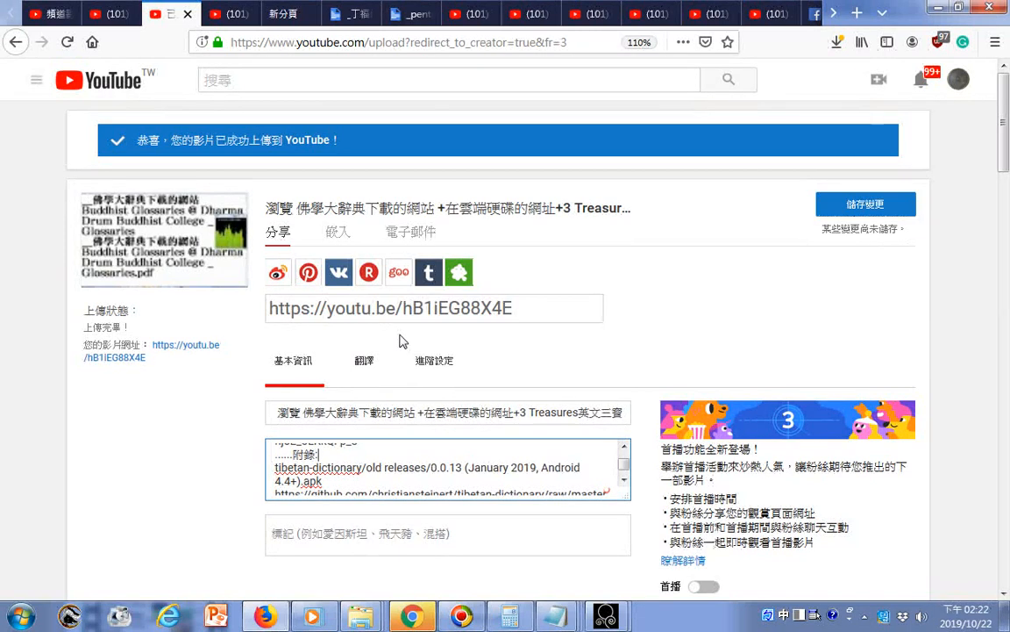
click(865, 203)
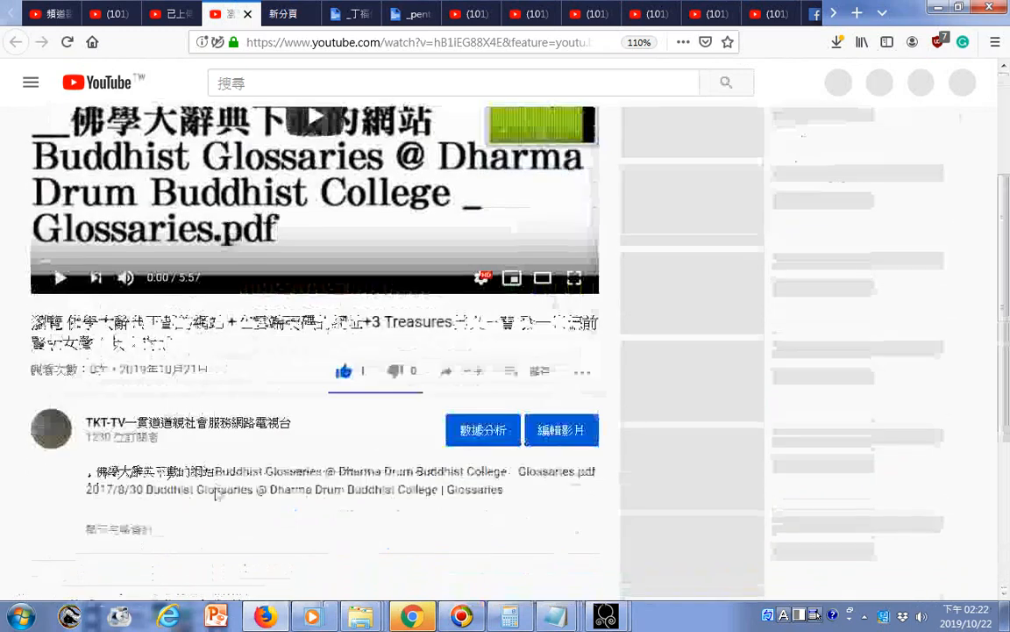
Capture the visible video page with Firefox Screenshots and download it
scroll(down, 3)
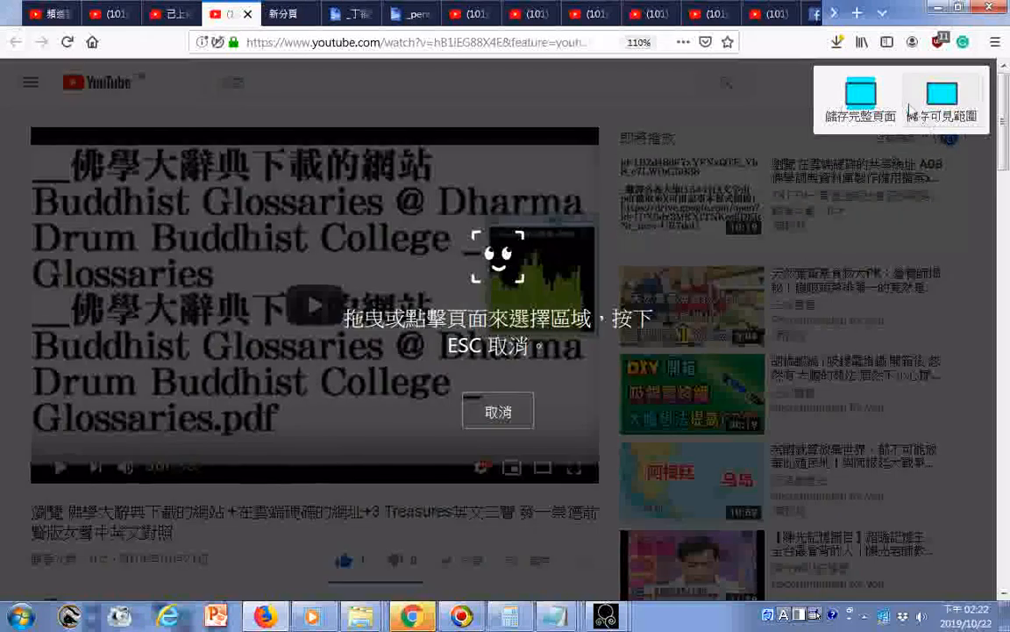
click(860, 98)
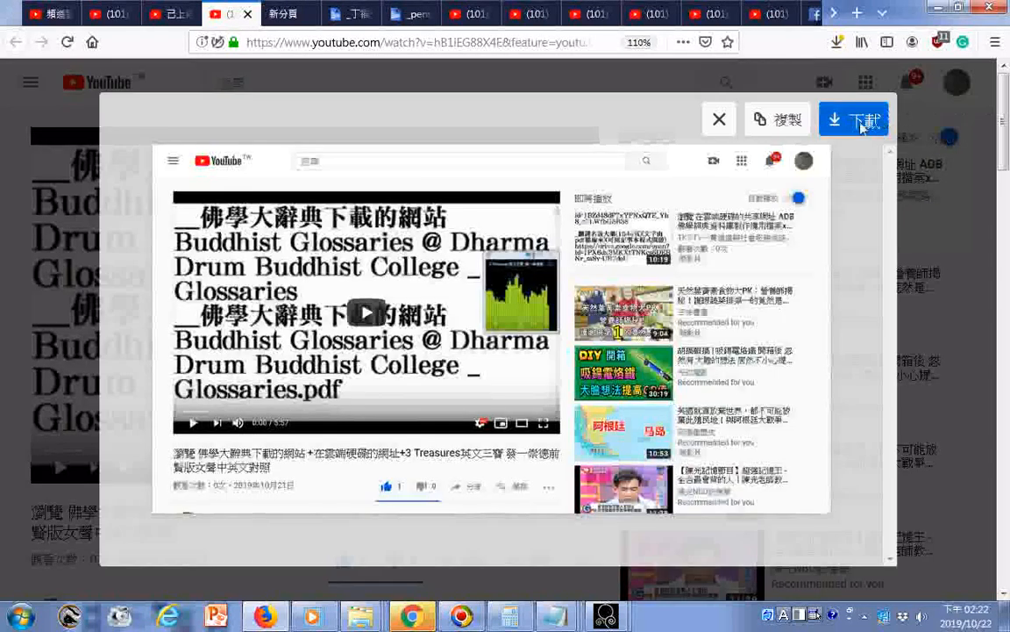
click(719, 119)
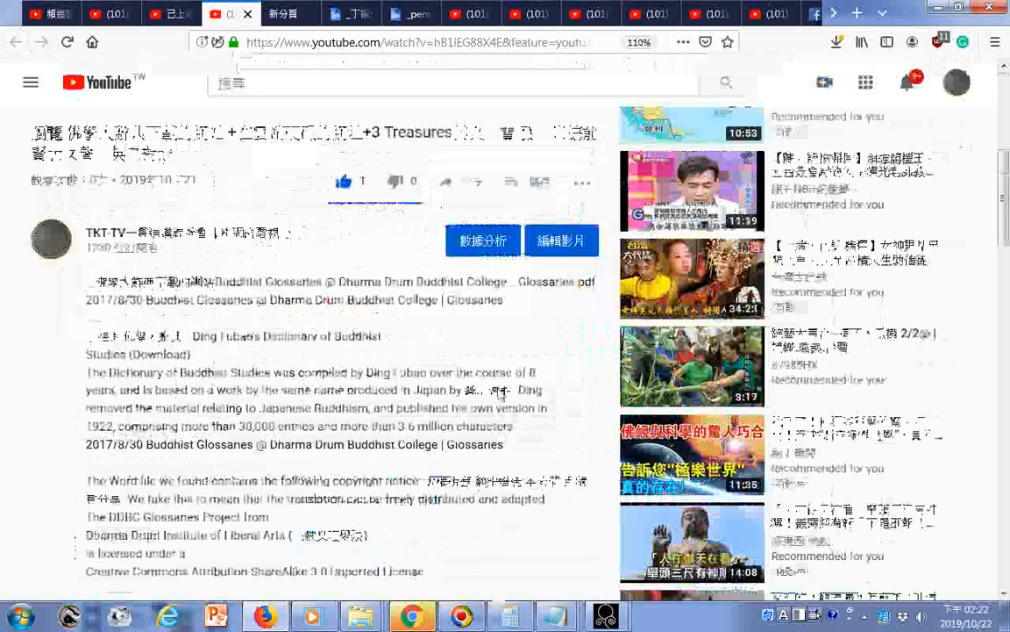
Download a screenshot of the upper description, then scroll toward the appendix entry
scroll(down, 3)
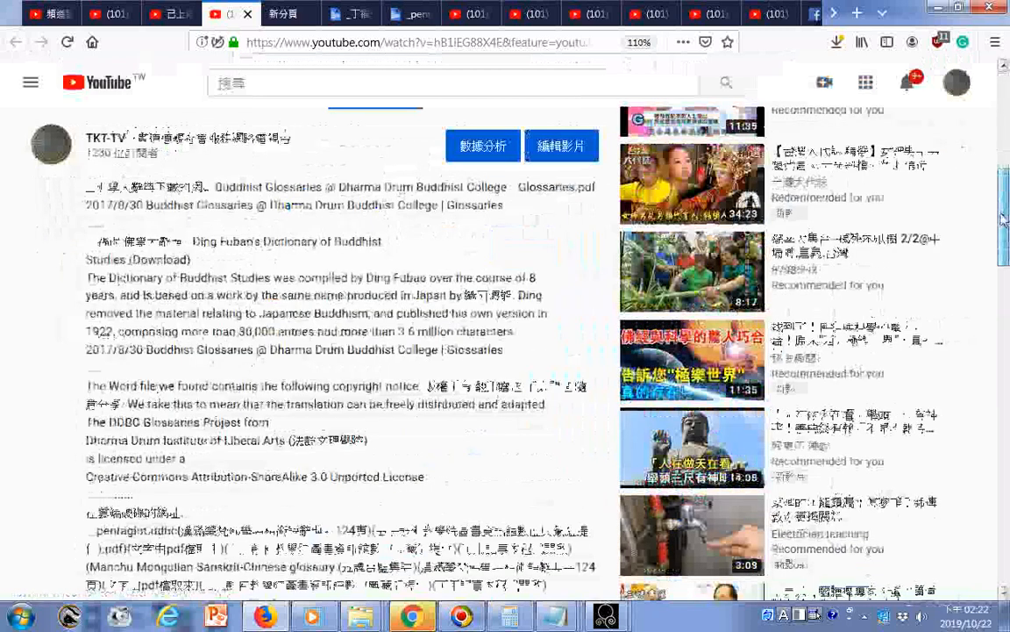
scroll(down, 3)
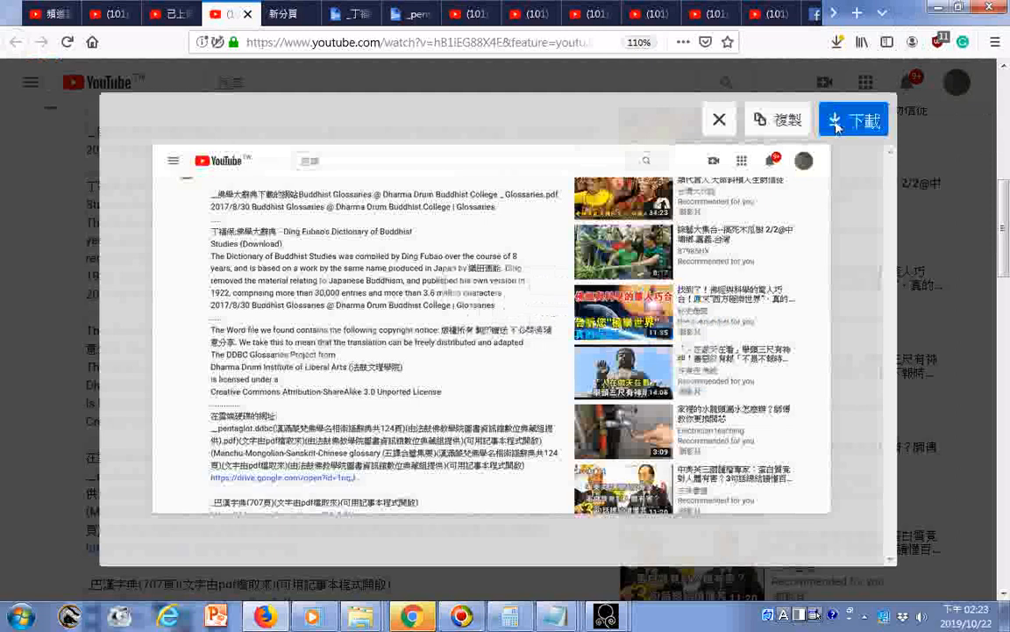
click(720, 118)
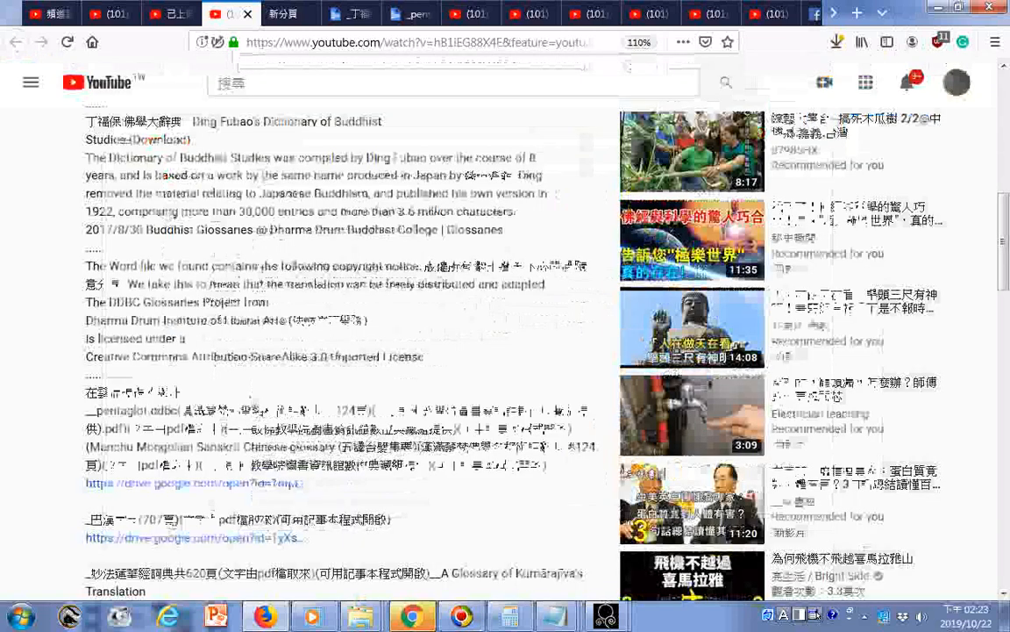
scroll(down, 3)
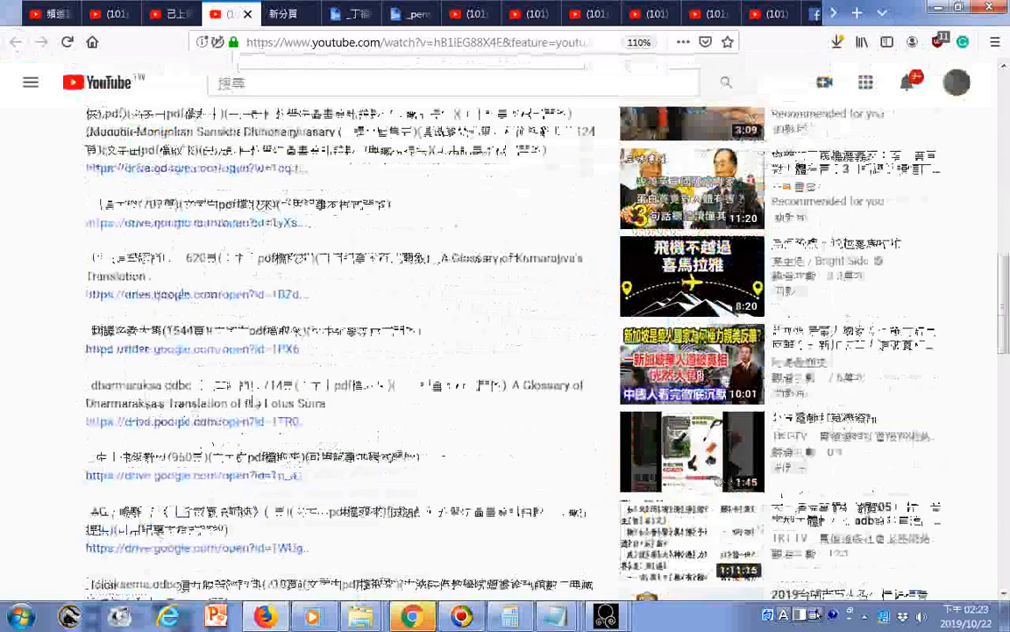
scroll(down, 3)
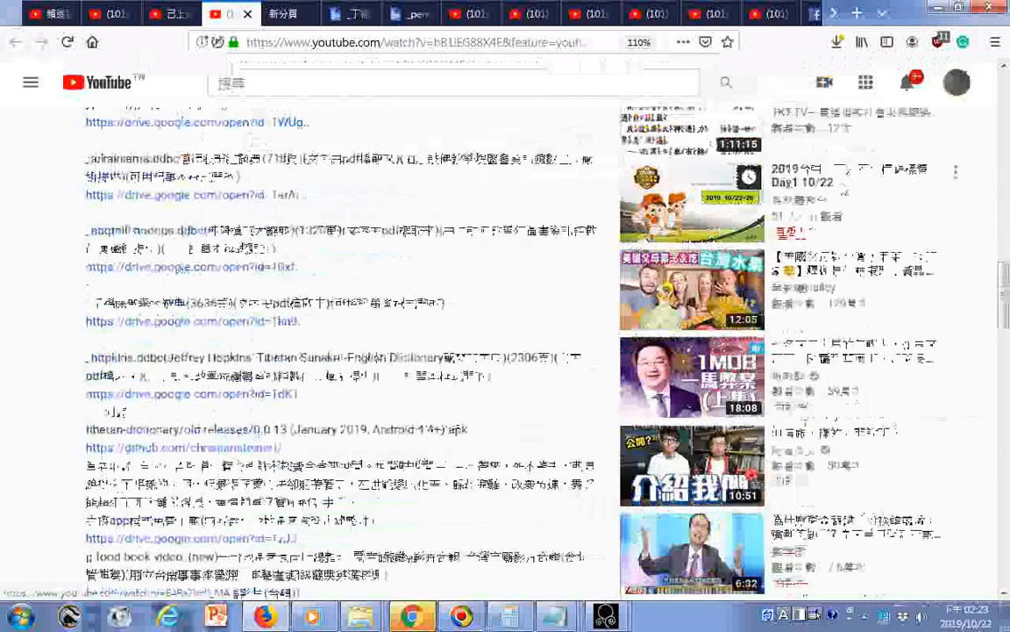
scroll(down, 3)
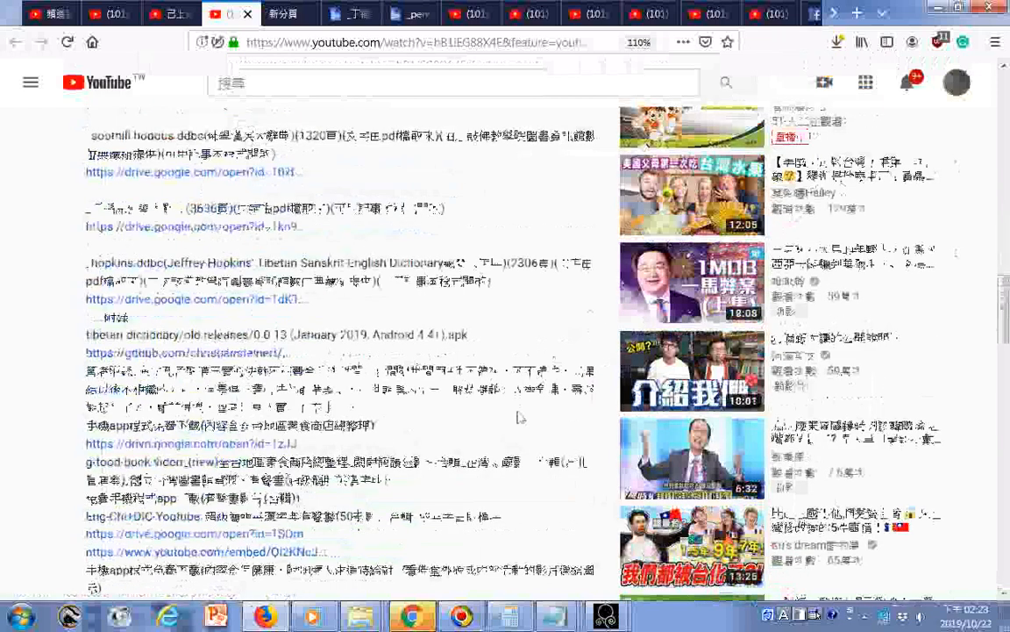
Take a visible-area screenshot of the lower description via the context menu and download it
right_click(517, 417)
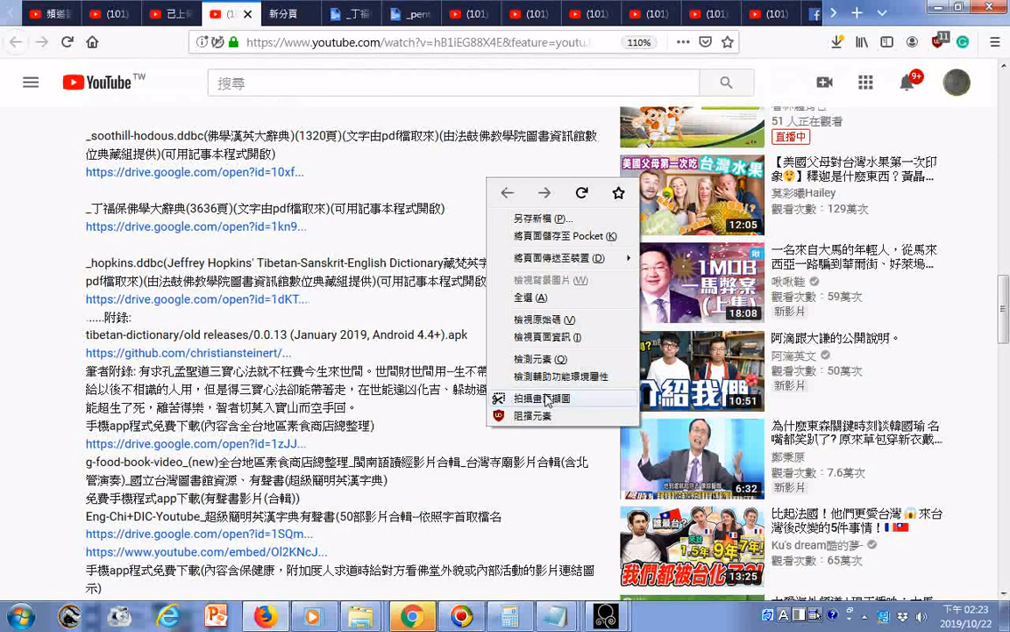
click(542, 398)
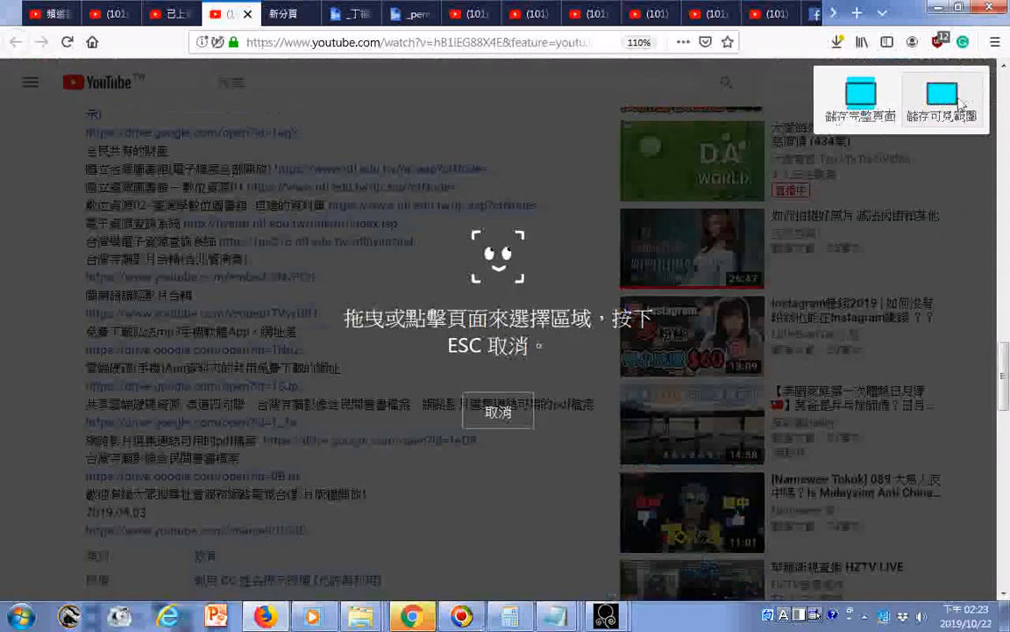
click(941, 99)
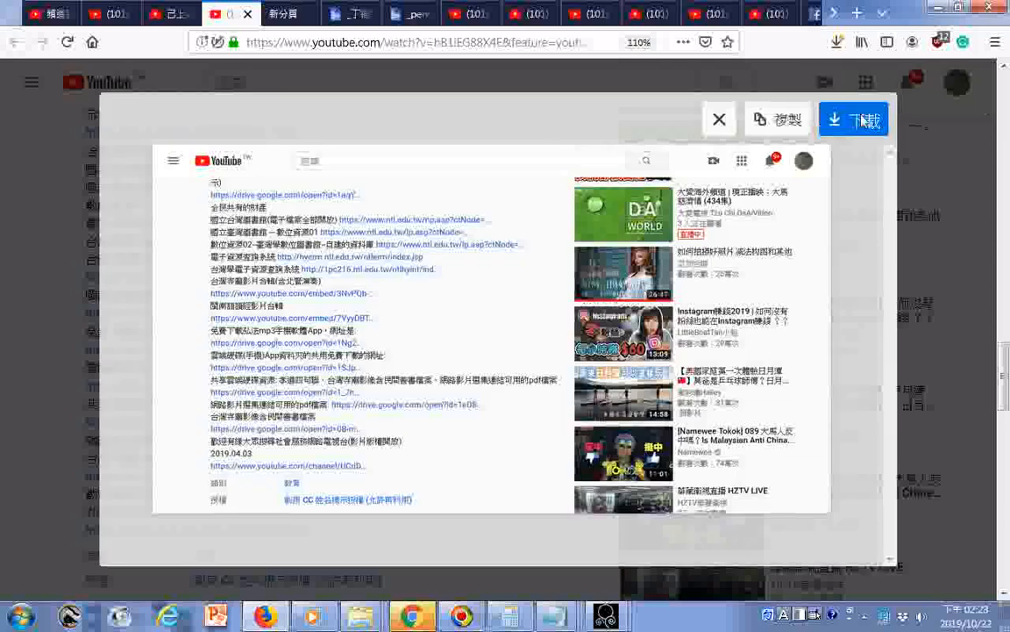
click(719, 119)
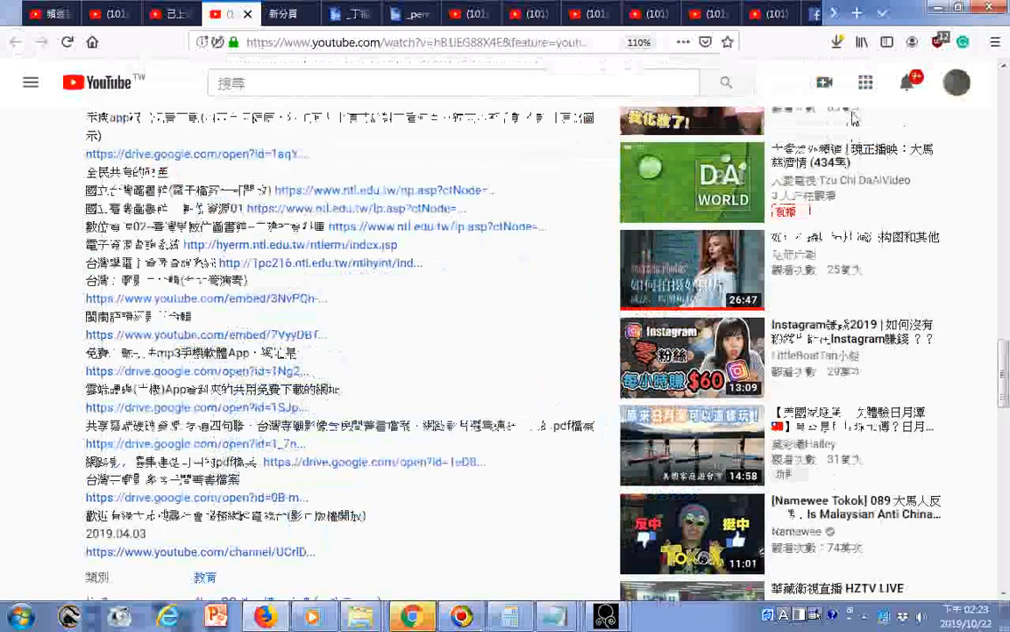